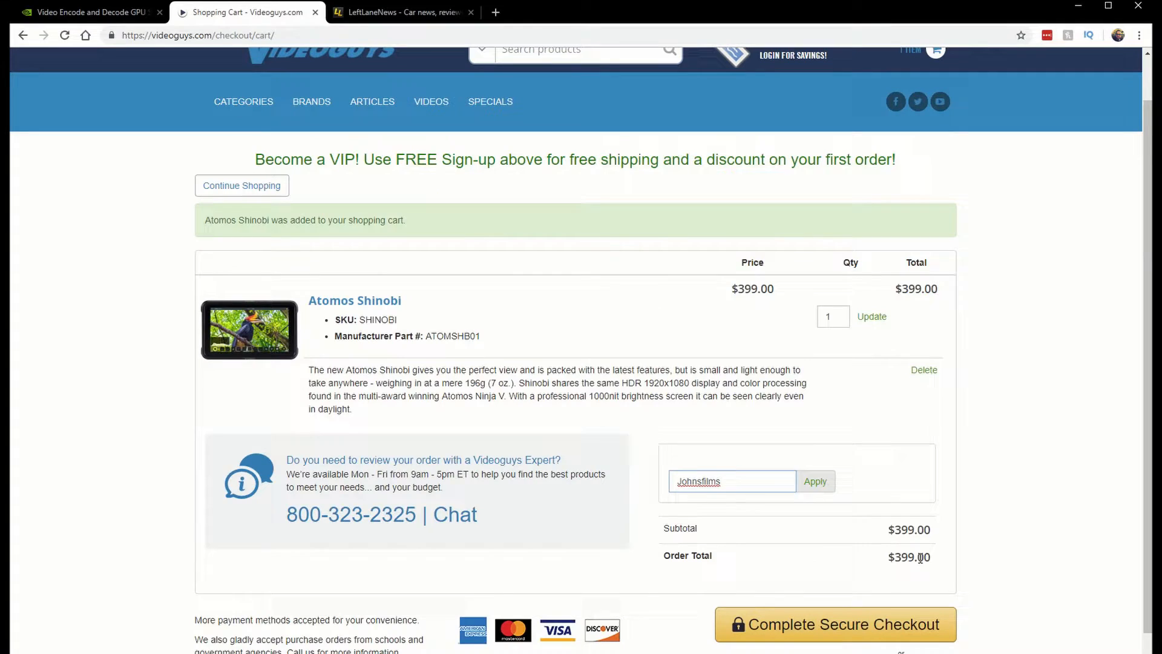
- Apply the promo code to the cart containing the Atomos Shinobi
click(815, 480)
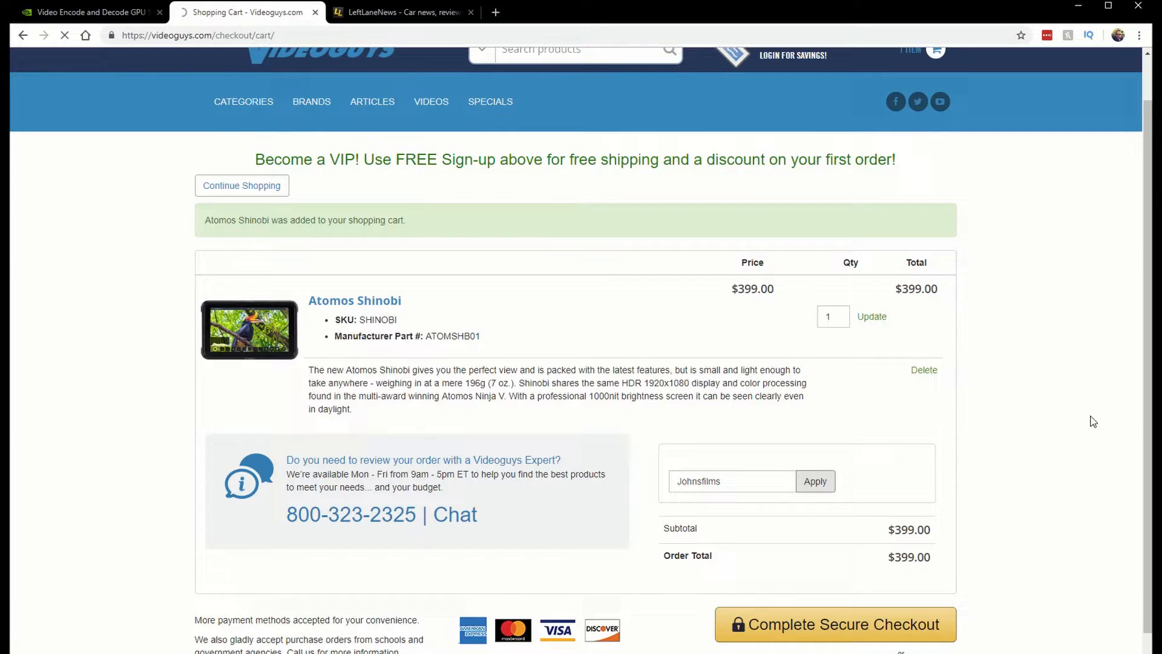
click(814, 480)
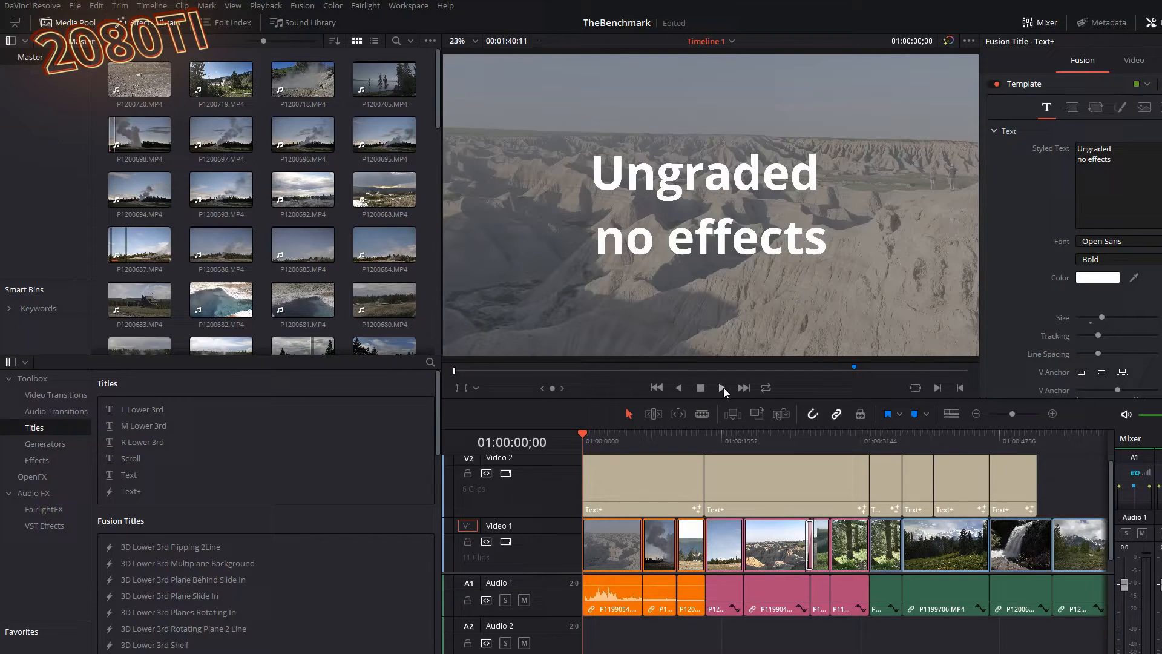
- Start playback of the benchmark timeline from the beginning through the ungraded clips
click(720, 387)
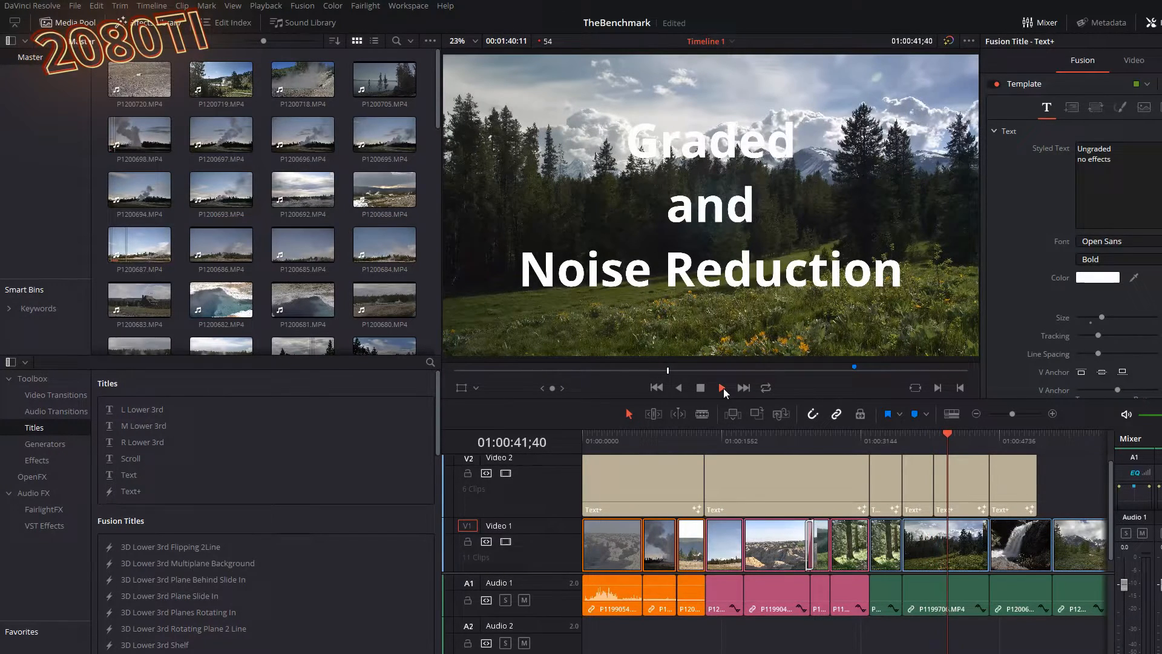
- Continue playback through the Fusion Transition and Speed Warp SlowMo clips to the end
click(721, 387)
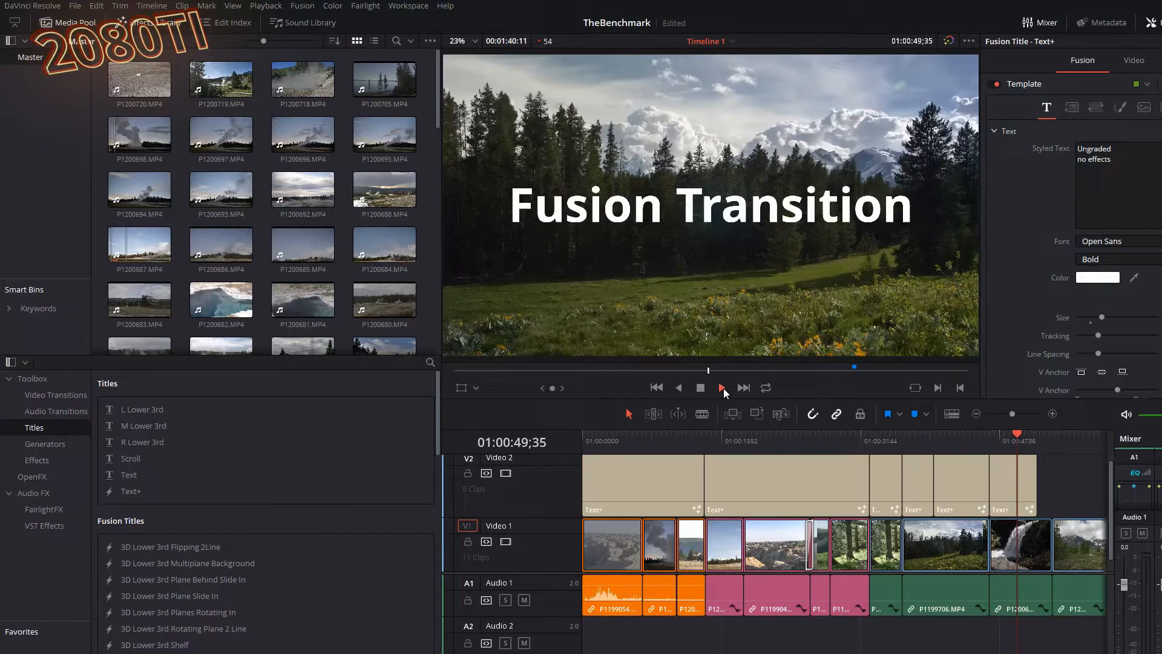
click(720, 388)
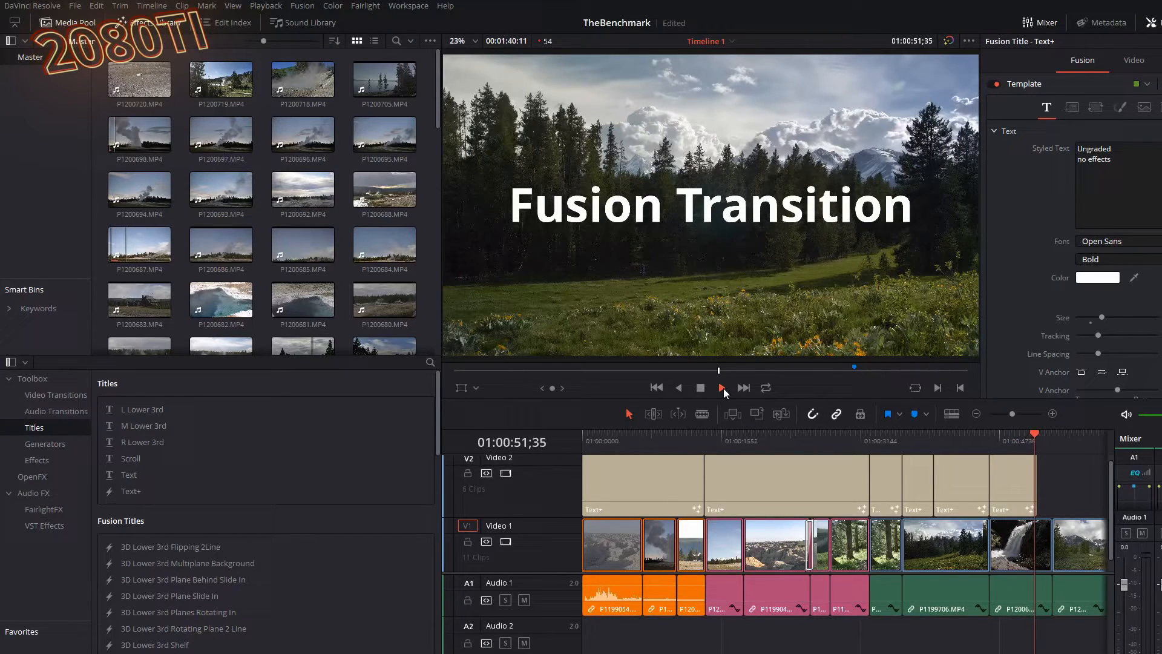
click(720, 387)
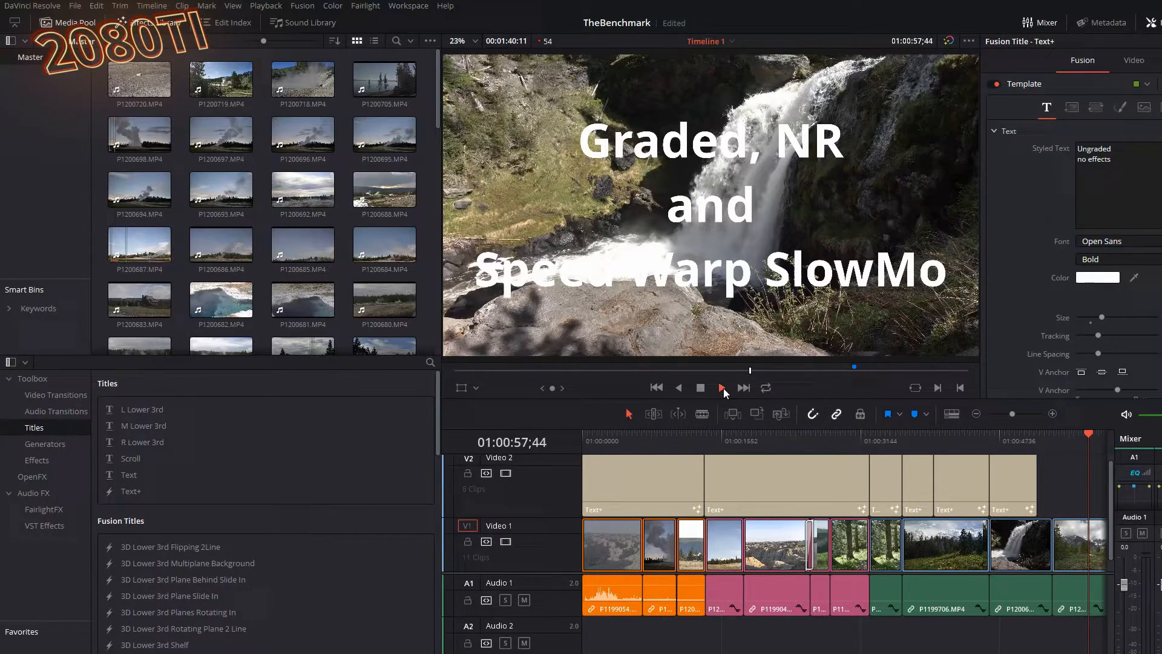
click(719, 388)
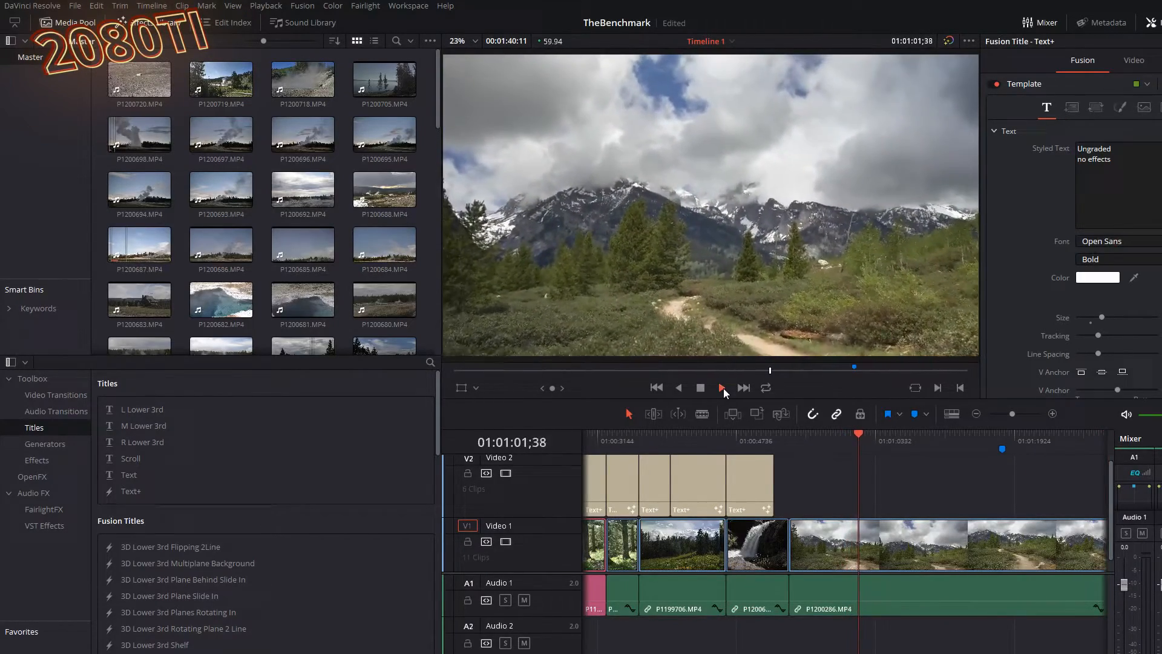
click(719, 387)
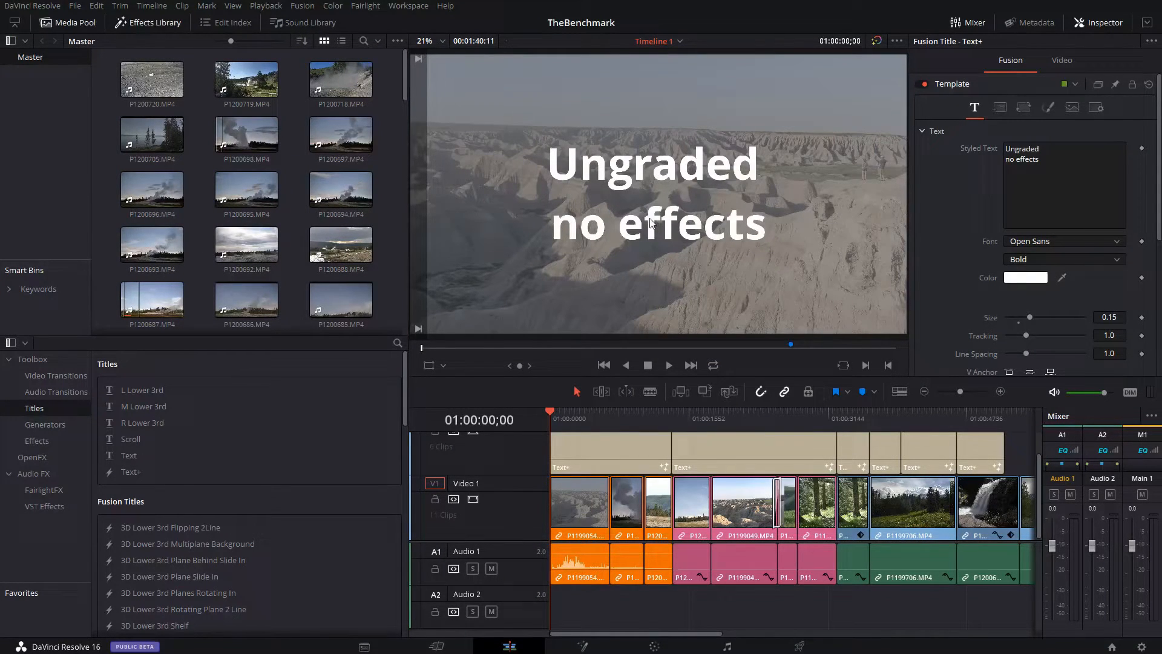
- Replay the whole benchmark timeline from the start to the final mountain-trail clip
click(666, 364)
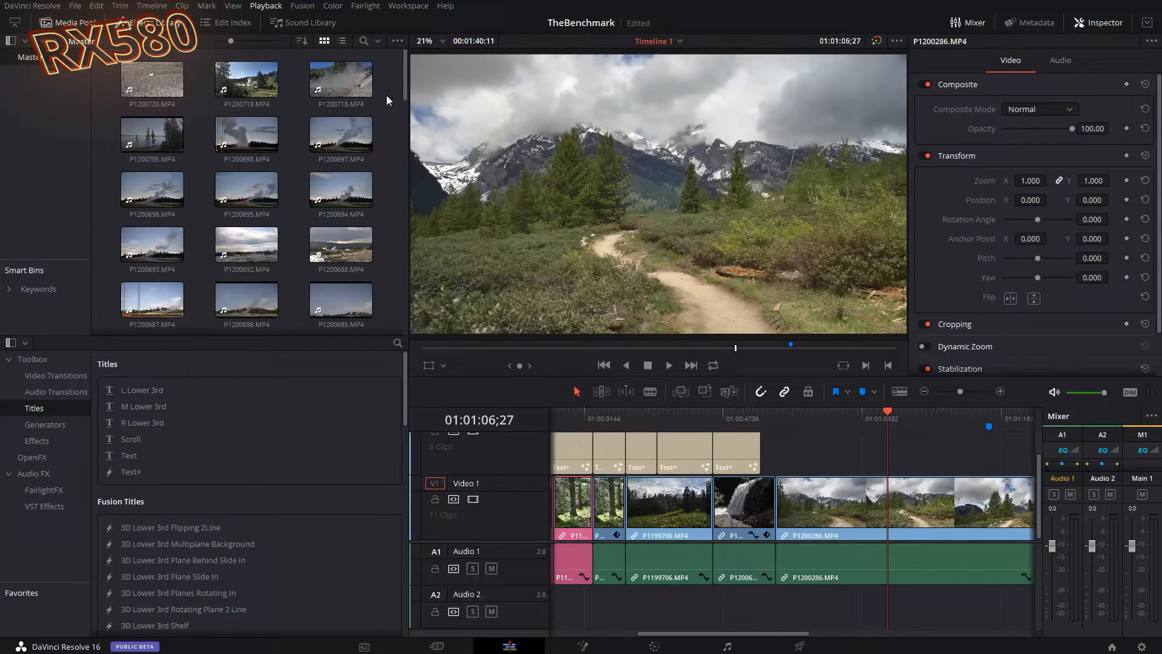
mouse_move(704, 5)
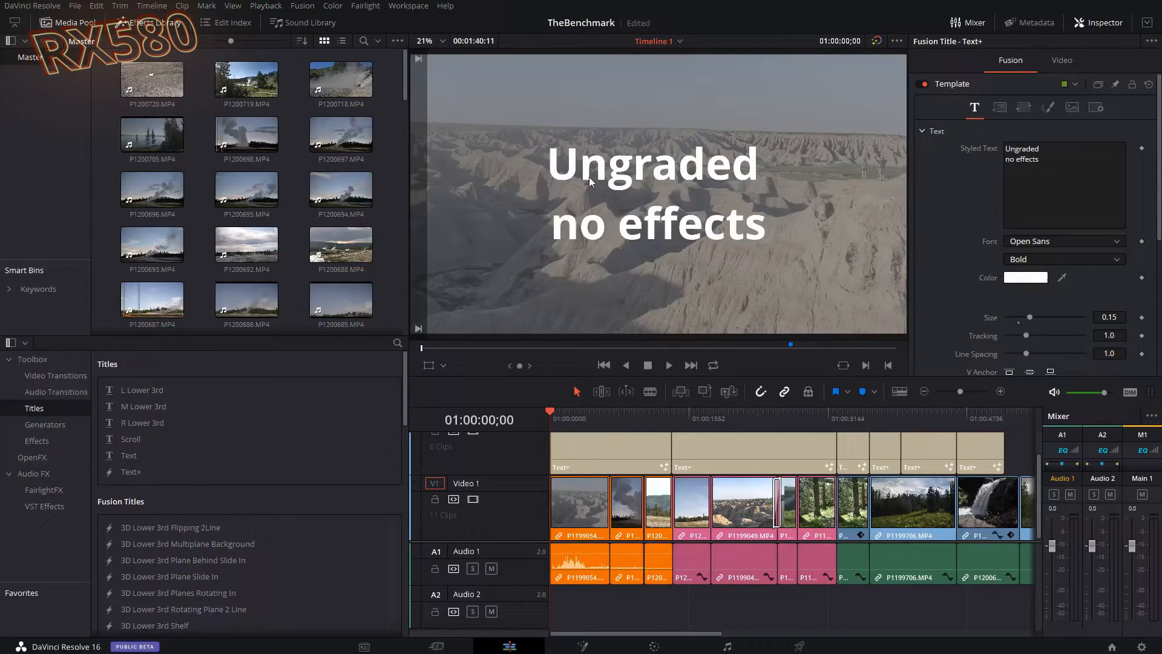
- Run a third full playback of the timeline, then stop with the playhead back at the start
click(667, 364)
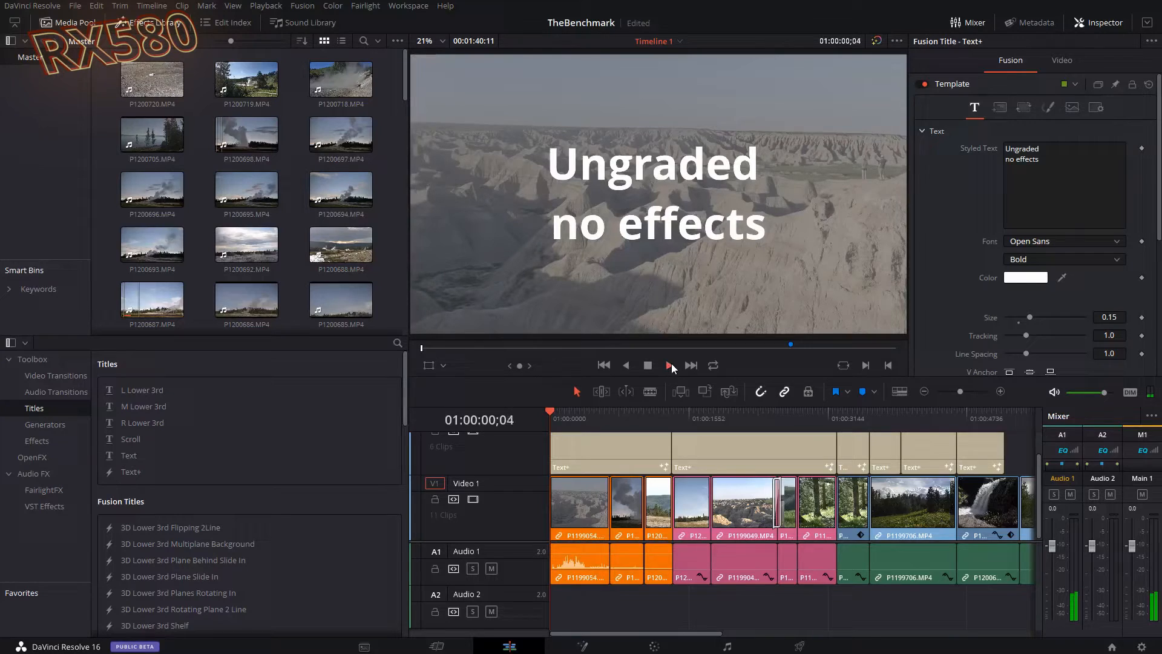
click(667, 364)
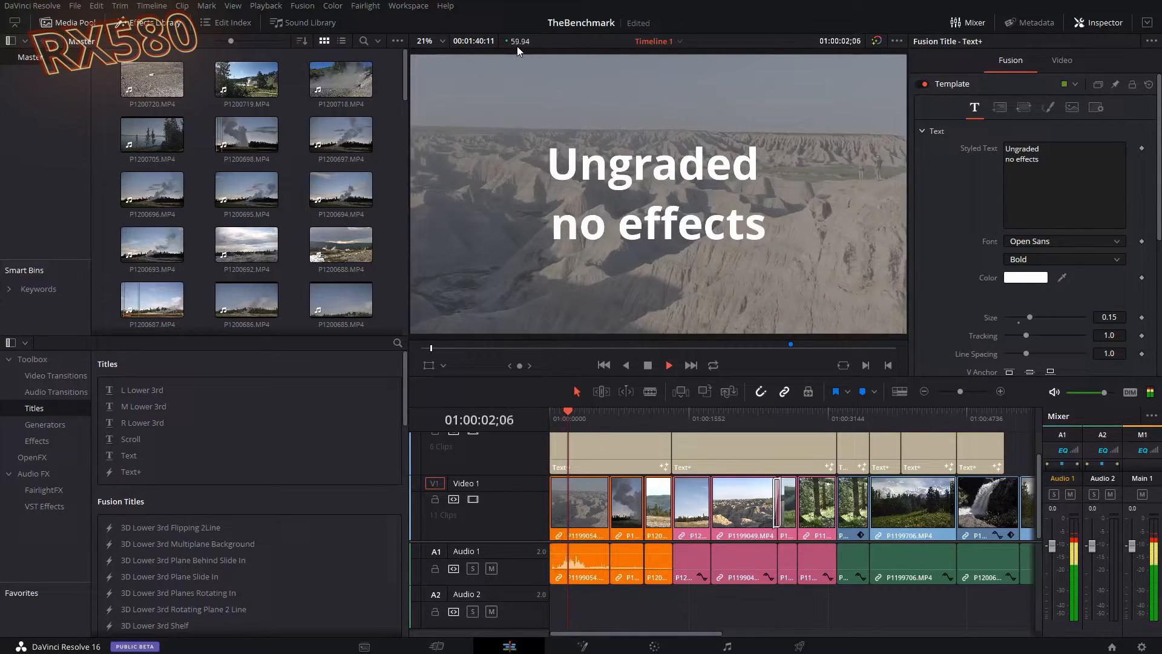
click(666, 364)
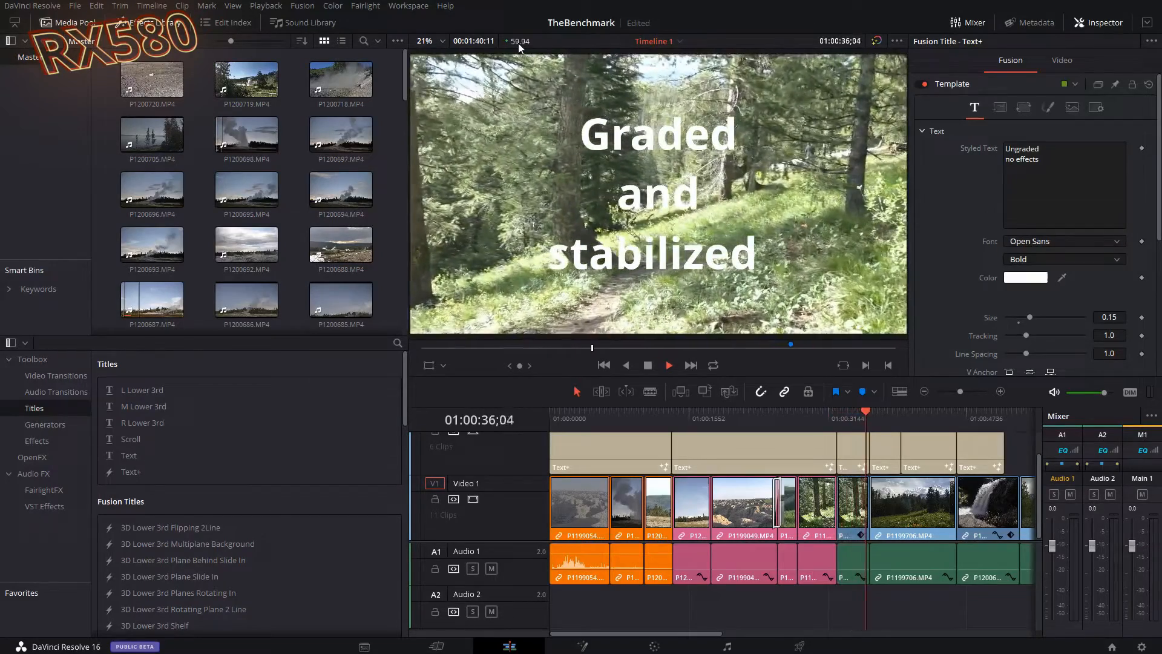
click(666, 365)
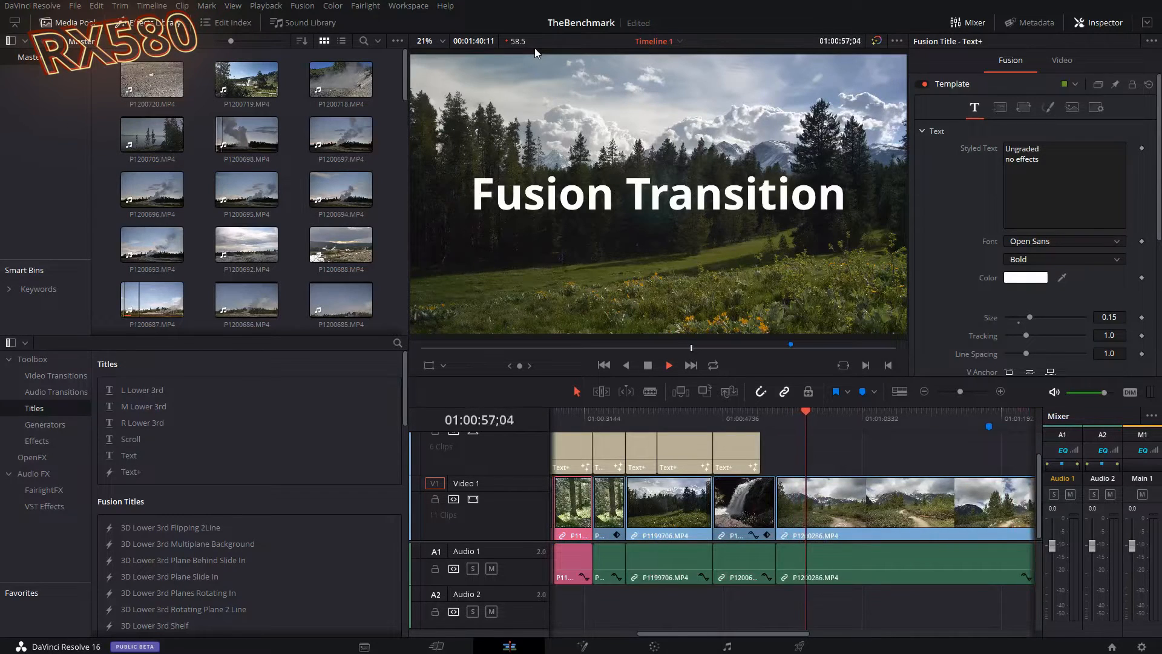
click(666, 364)
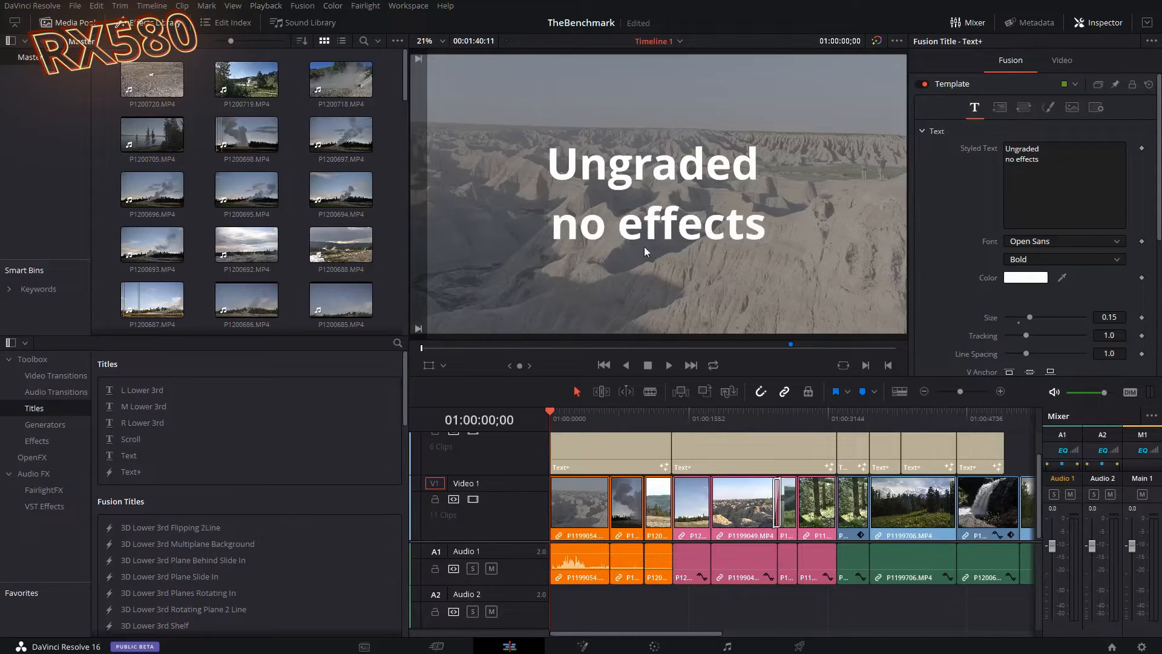
- Play the timeline a fourth time from the start, stopping near 01:01:03
click(665, 364)
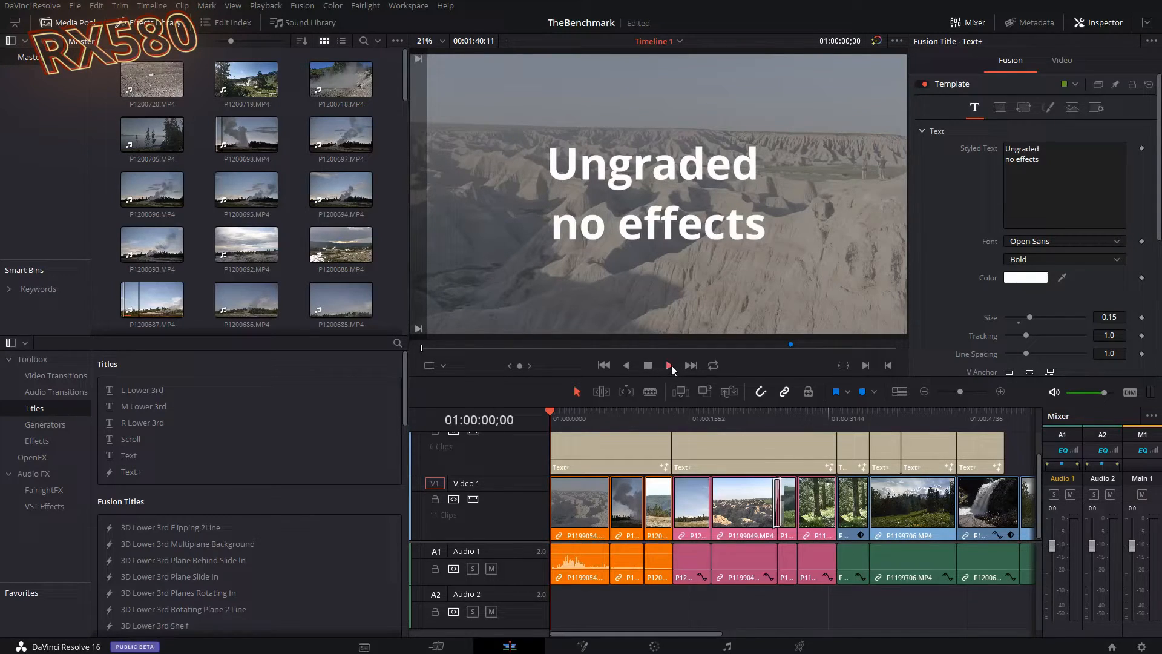
click(668, 364)
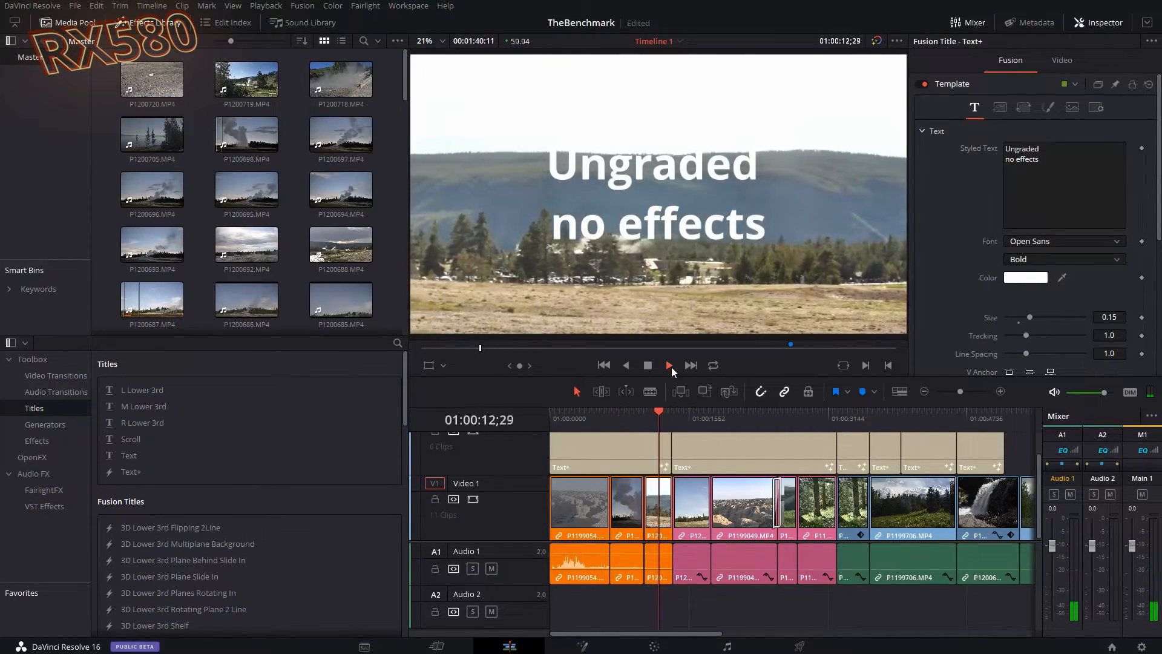
click(668, 364)
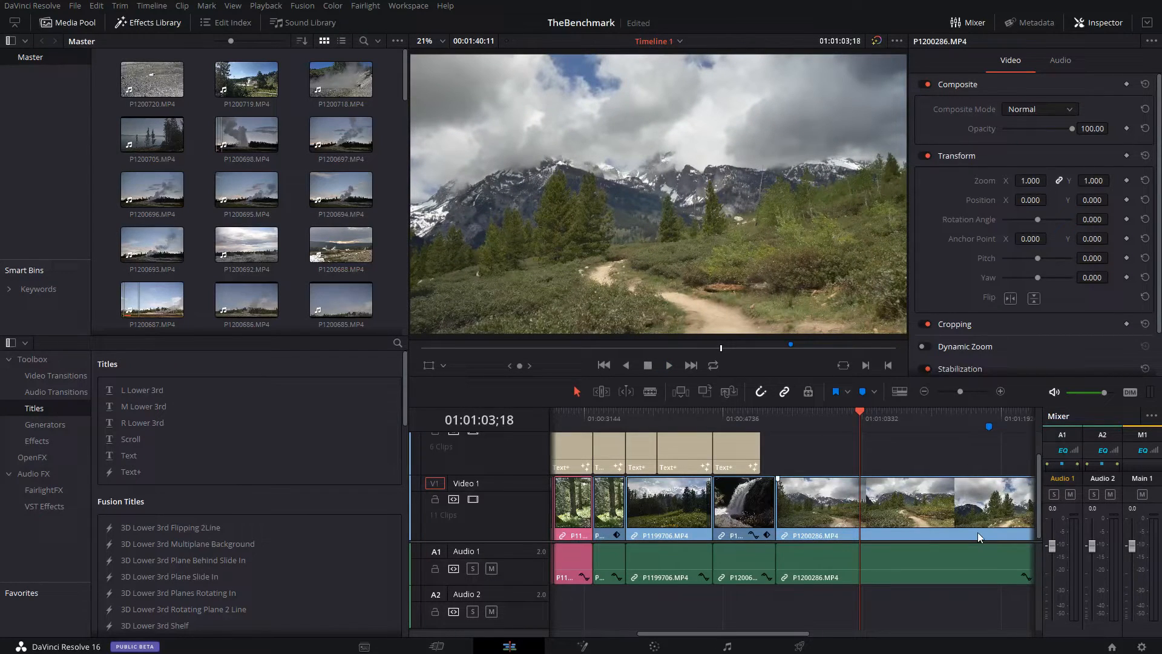
mouse_move(948, 526)
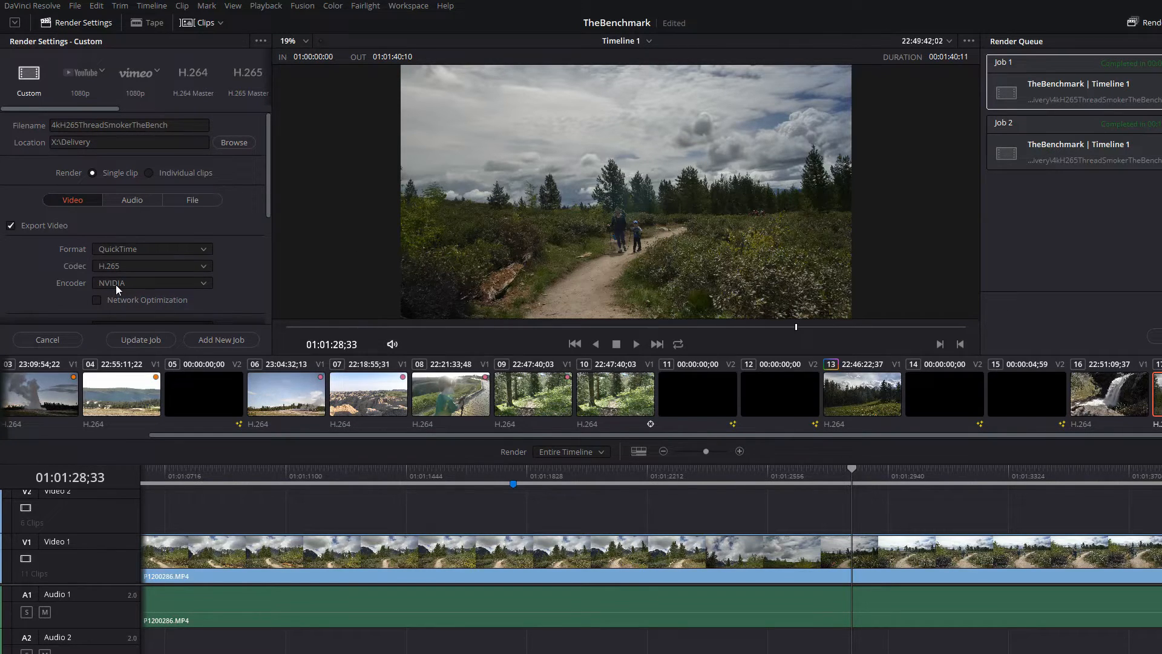
mouse_move(121, 287)
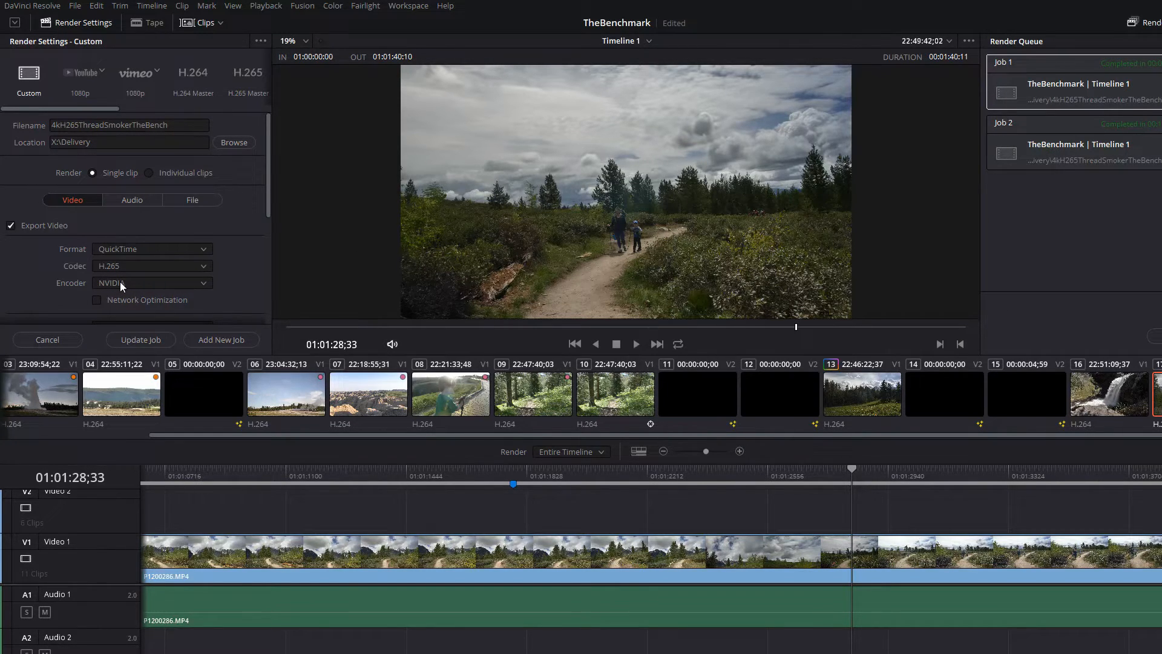
mouse_move(154, 288)
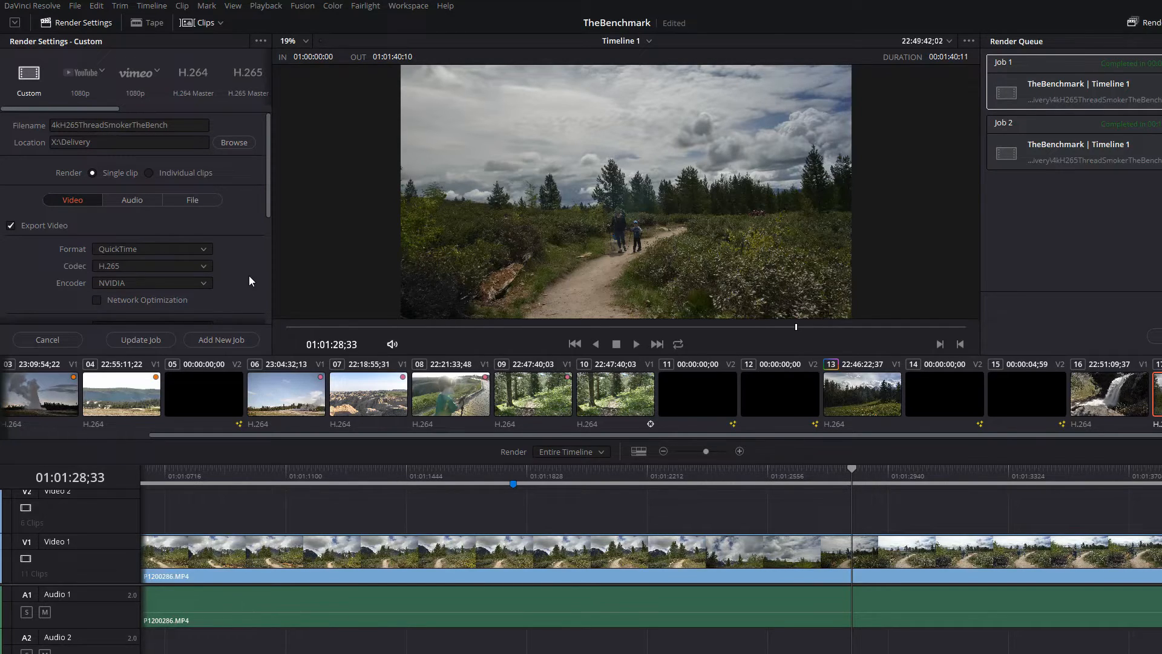
mouse_move(241, 275)
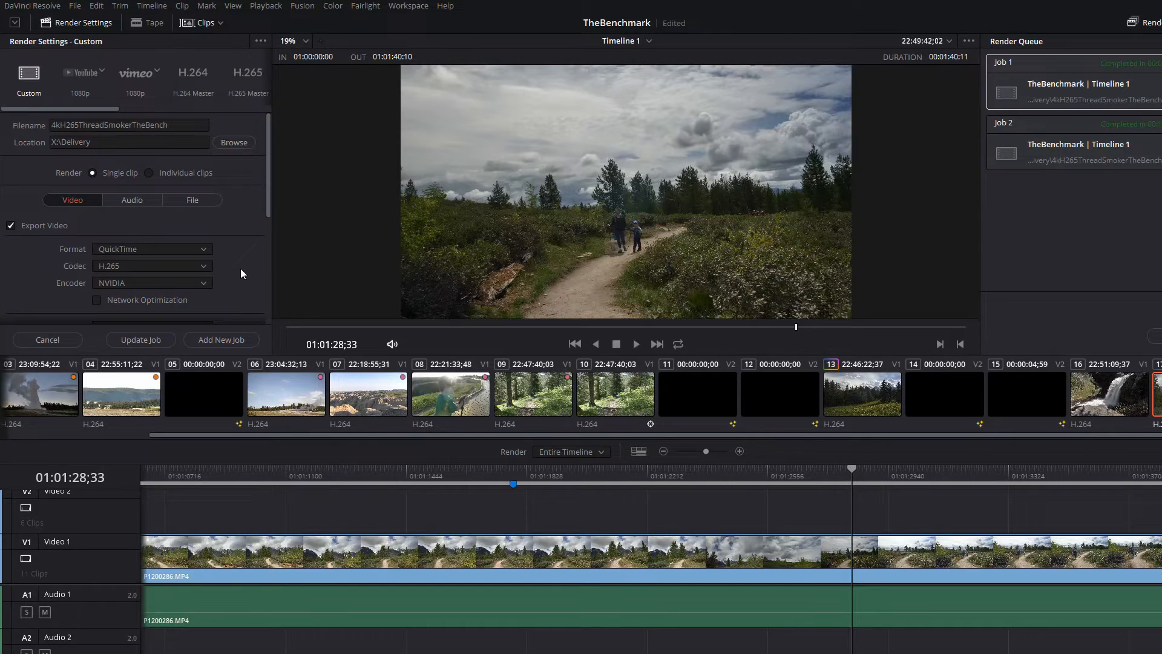
mouse_move(217, 268)
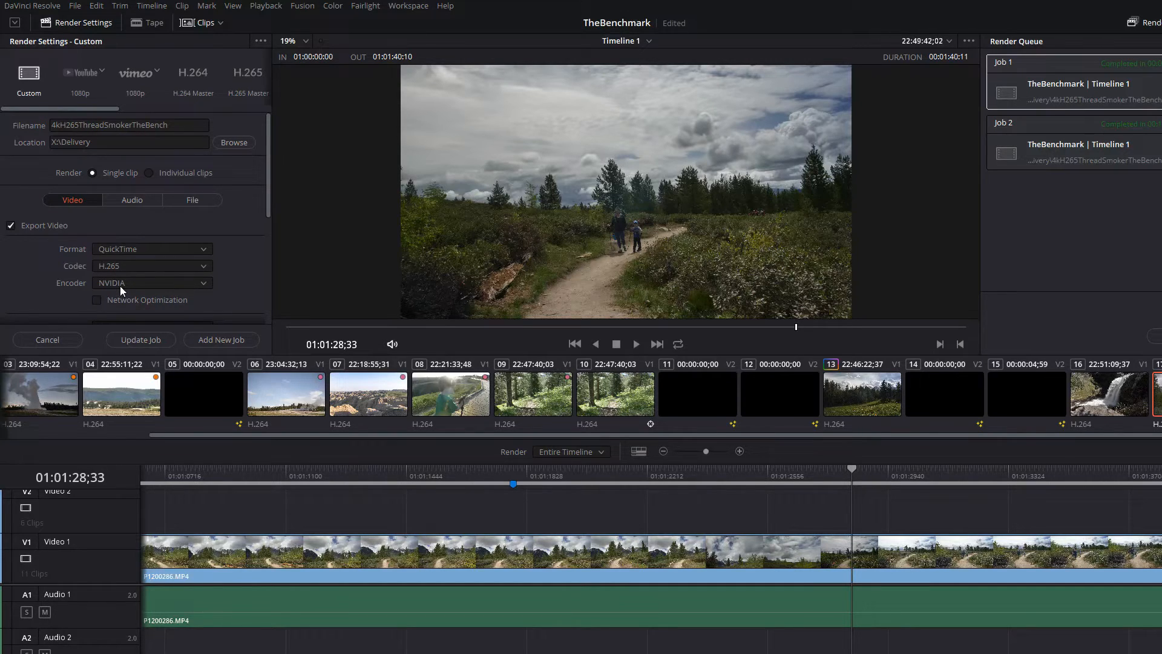
mouse_move(210, 269)
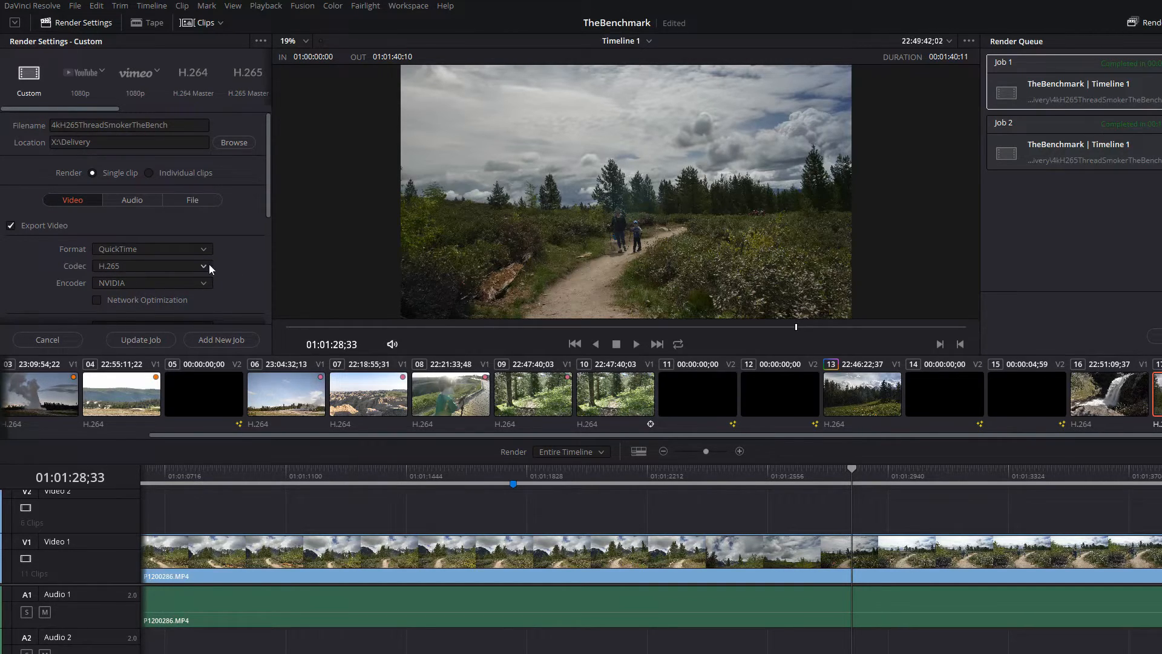
- Set the render codec to H.264 with the Native encoder instead of H.265 NVIDIA
click(152, 265)
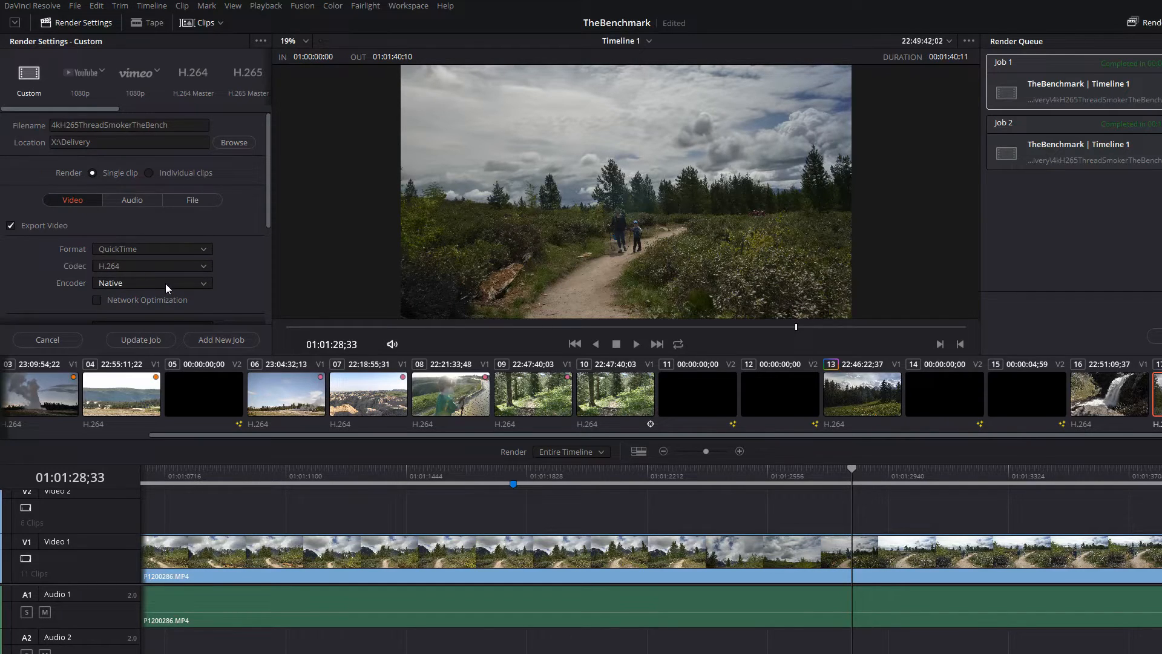
mouse_move(236, 270)
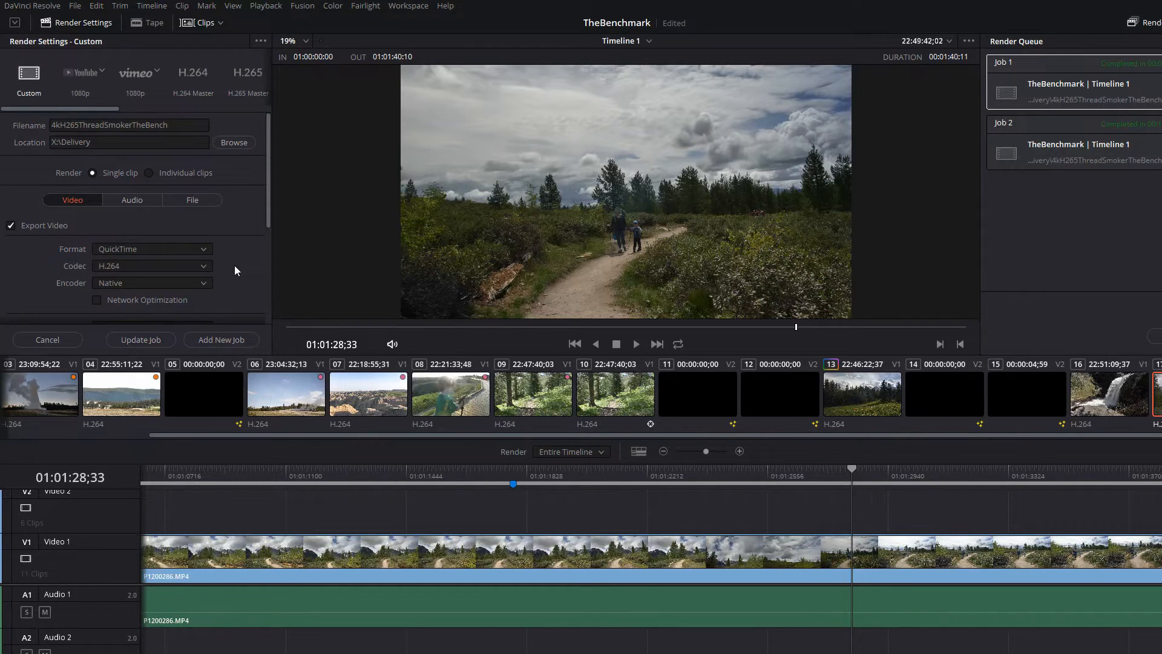